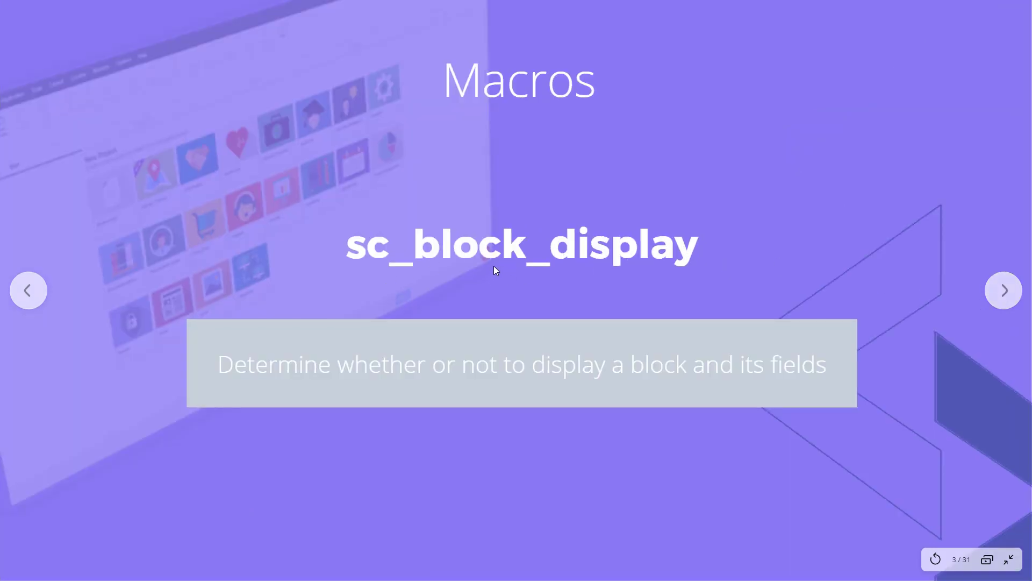
mouse_move(650, 381)
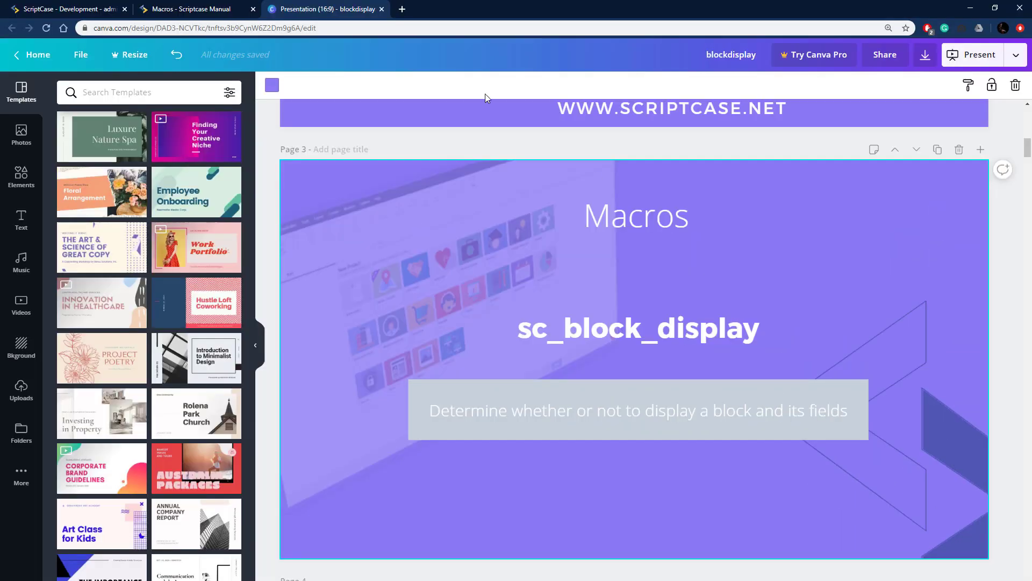
Highlight the sc_block_display macro name and its sc_block_display(company, off) example in the manual.
left_click(191, 8)
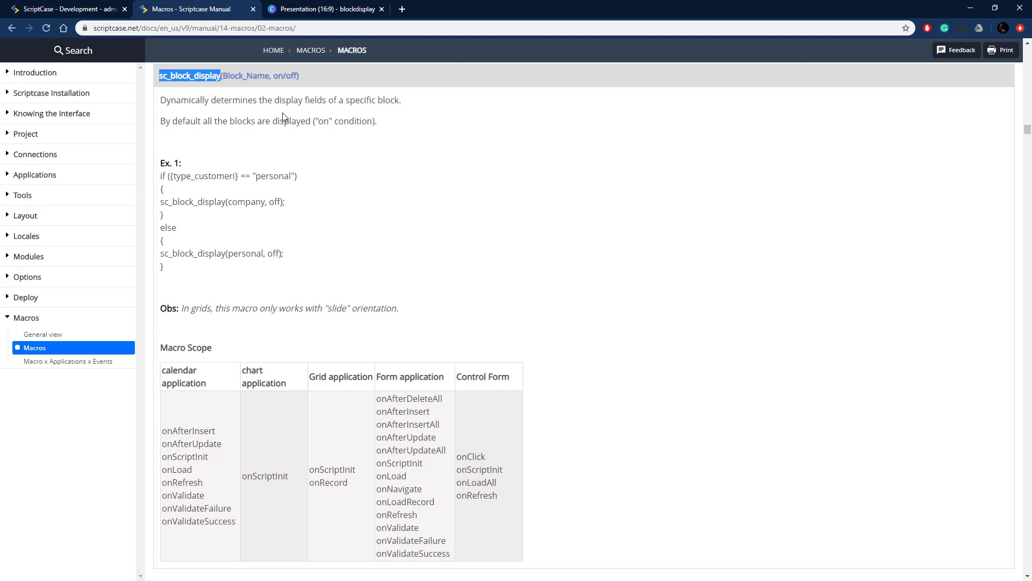
double_click(245, 75)
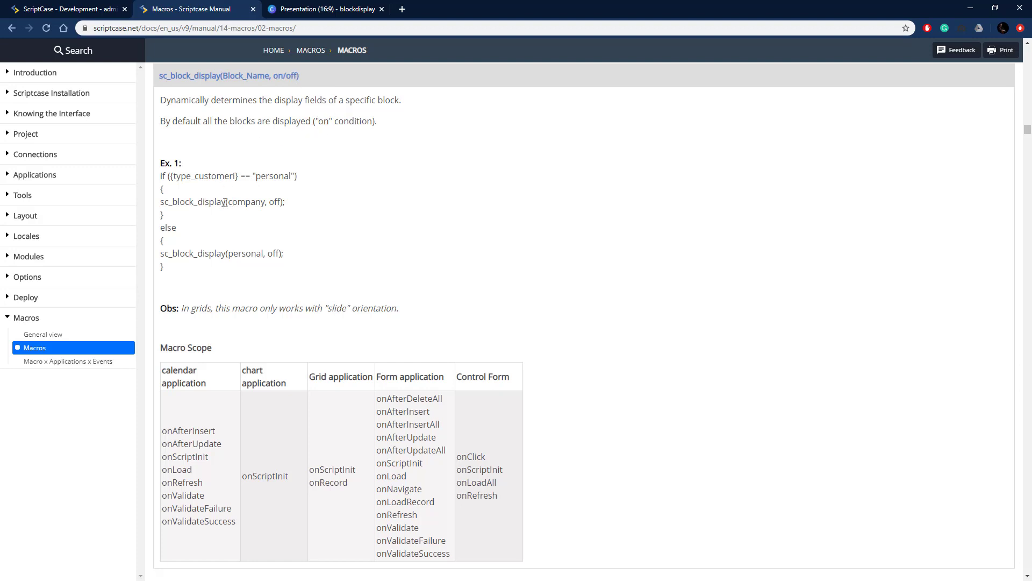
mouse_move(251, 246)
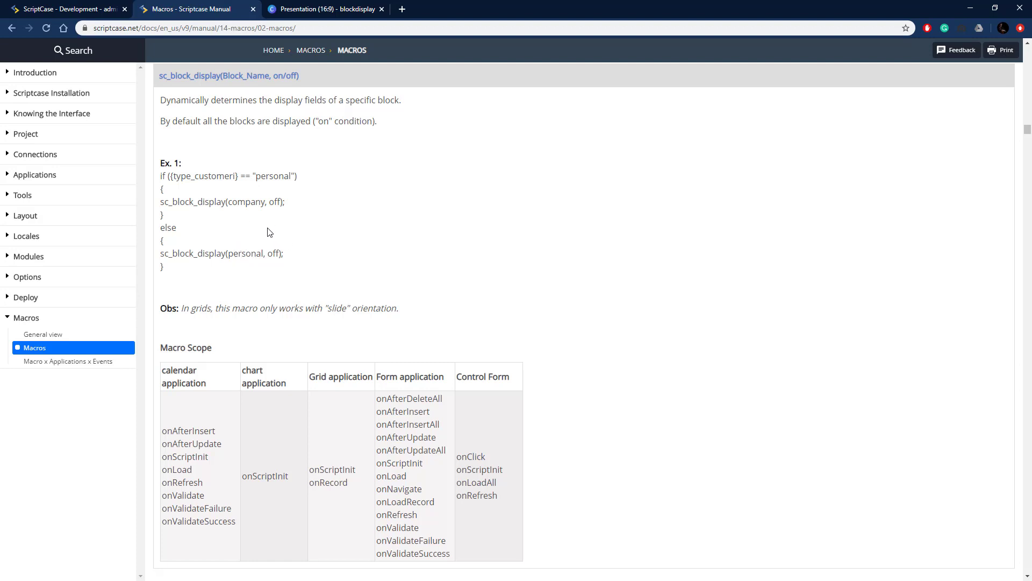
mouse_move(258, 343)
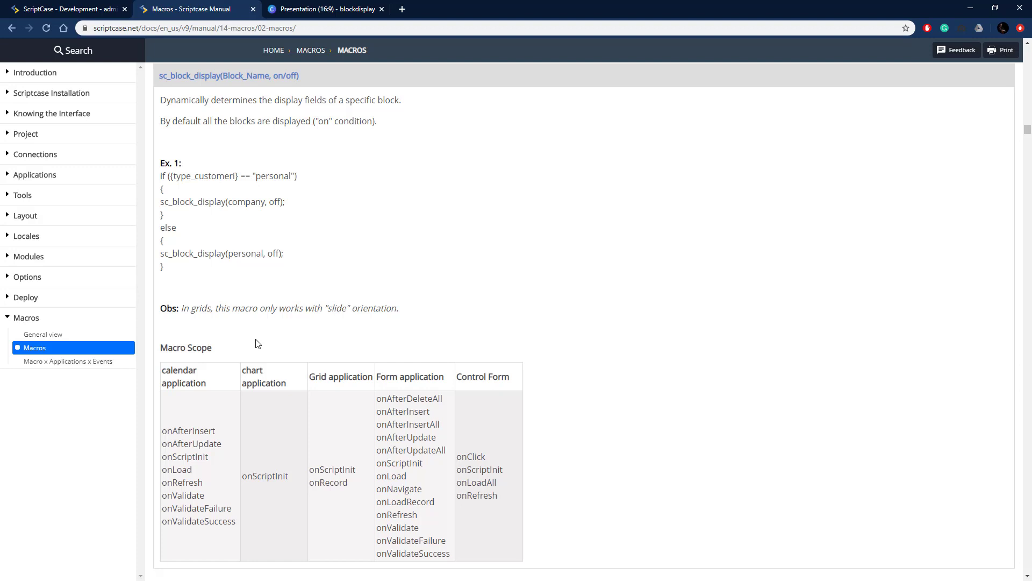
double_click(222, 202)
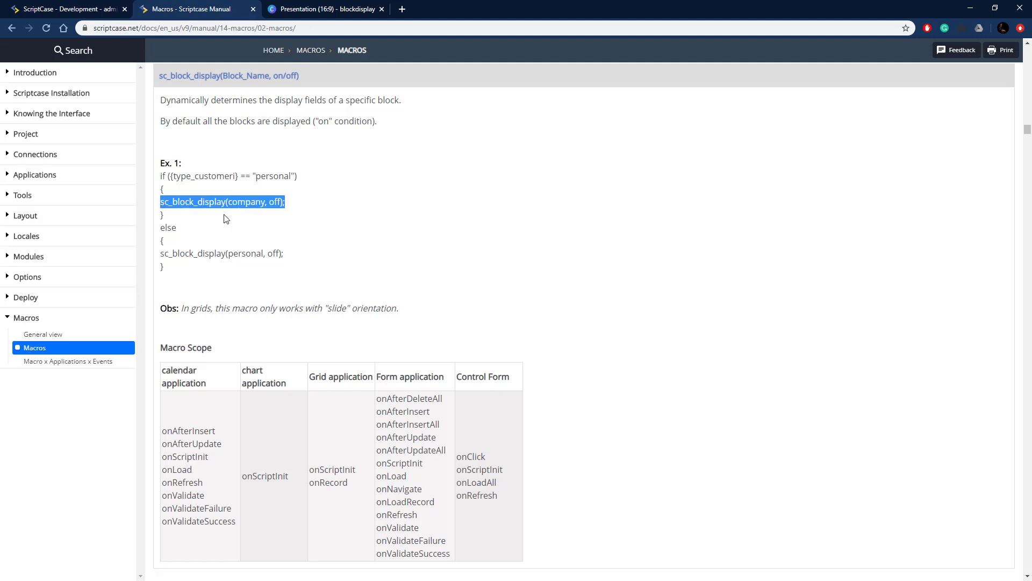
mouse_move(215, 51)
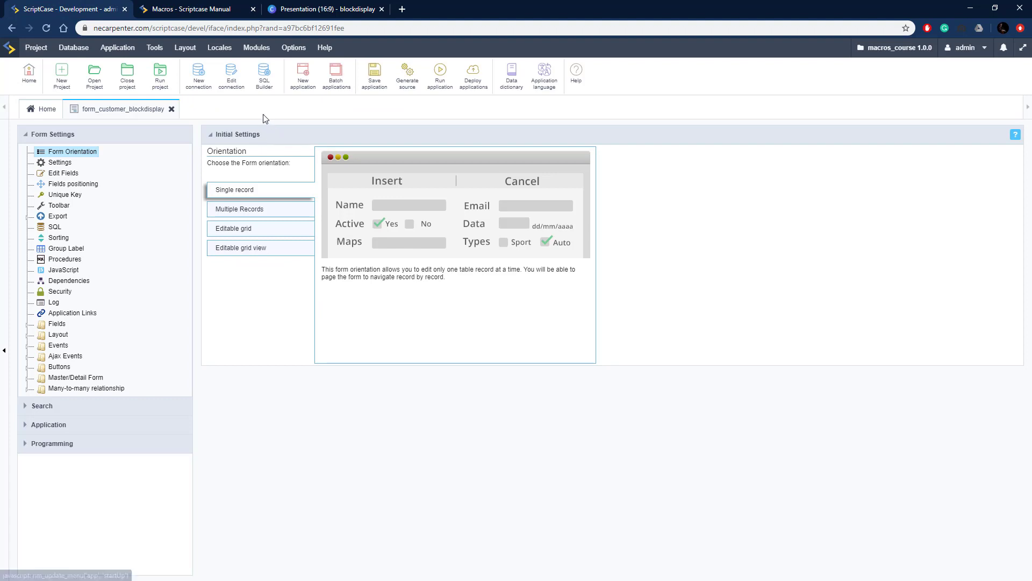
Expand Fields and Layout and open Blocks, listing form_customer_blockdisplay and addr_block.
left_click(57, 323)
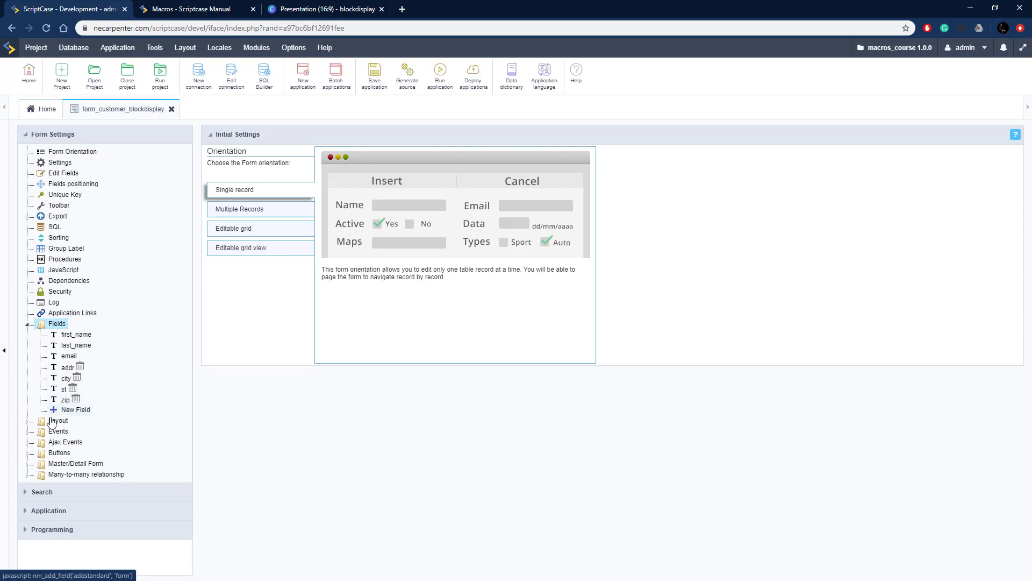
left_click(58, 420)
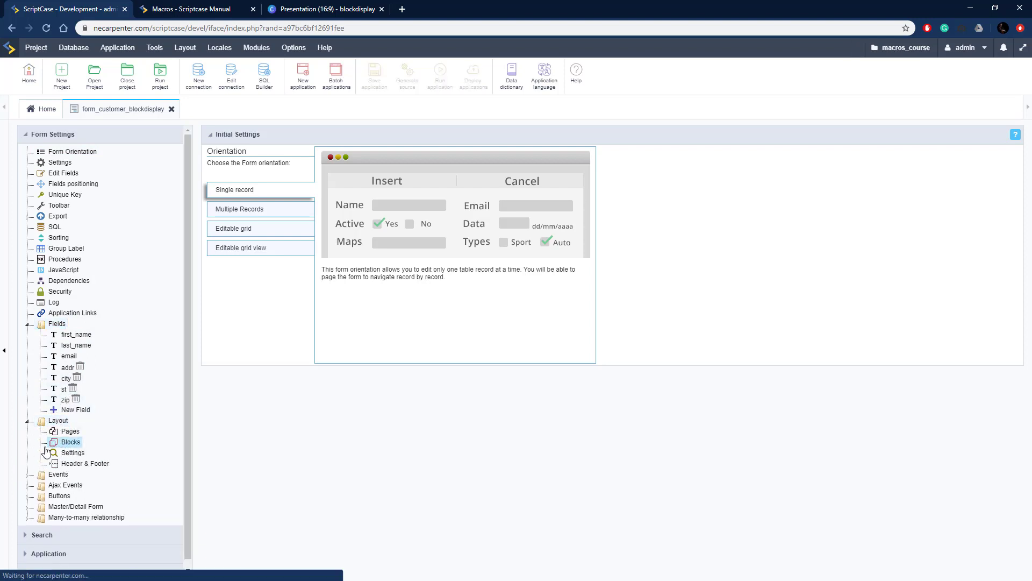
left_click(69, 442)
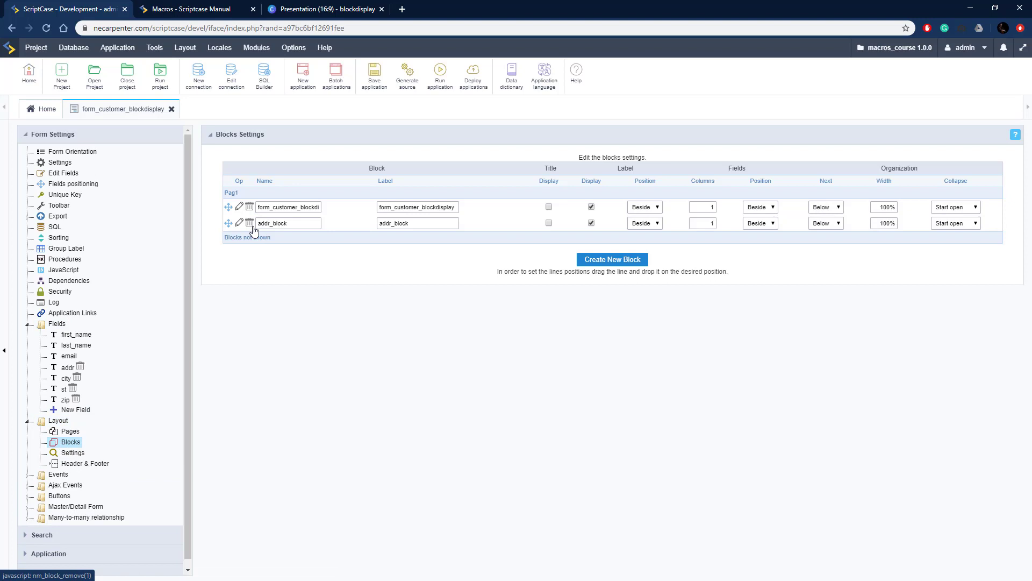
left_click(63, 173)
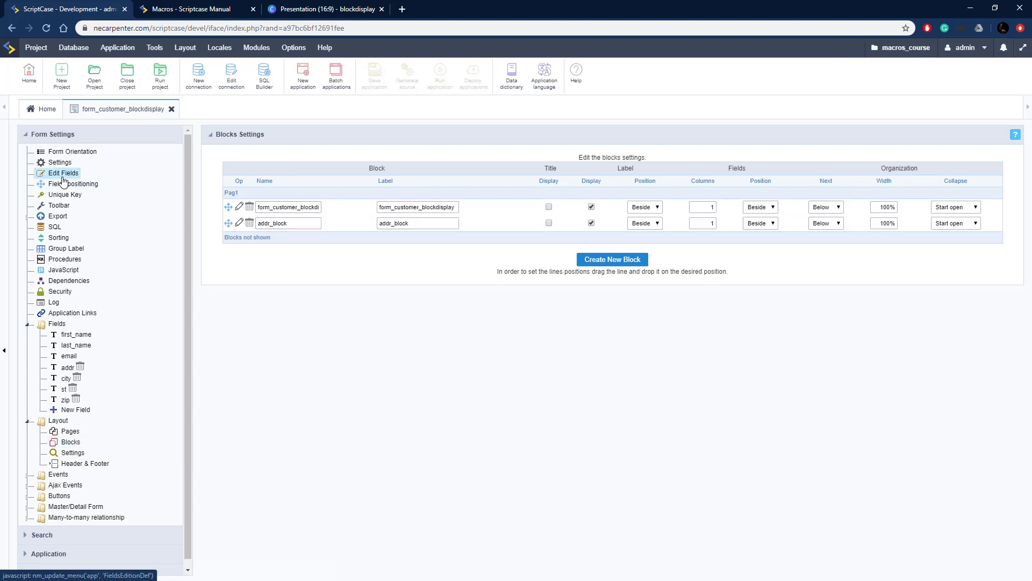
Check that addr, city, st and zip sit in ADDR_BLOCK, then run the form.
left_click(64, 173)
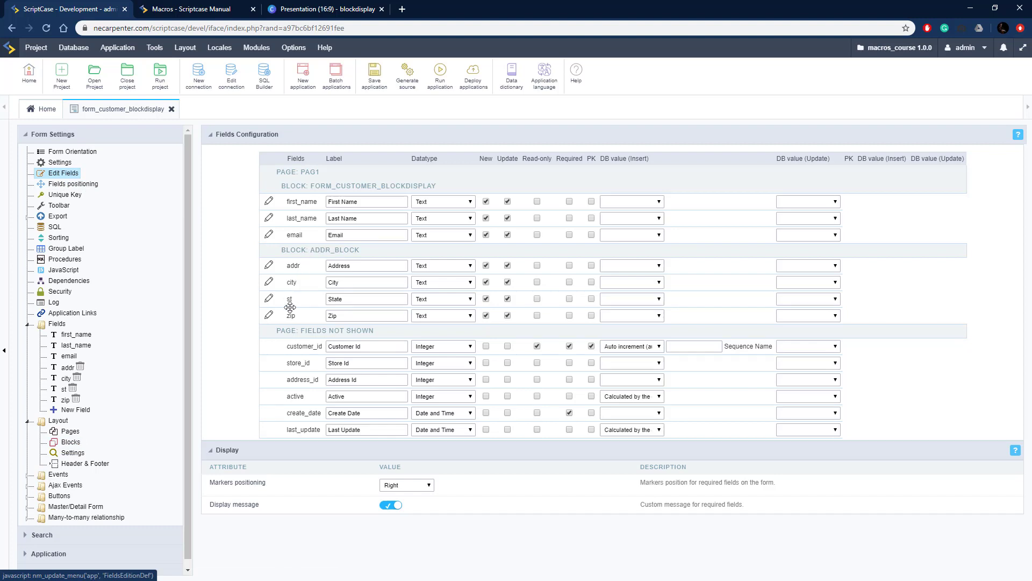
mouse_move(301, 344)
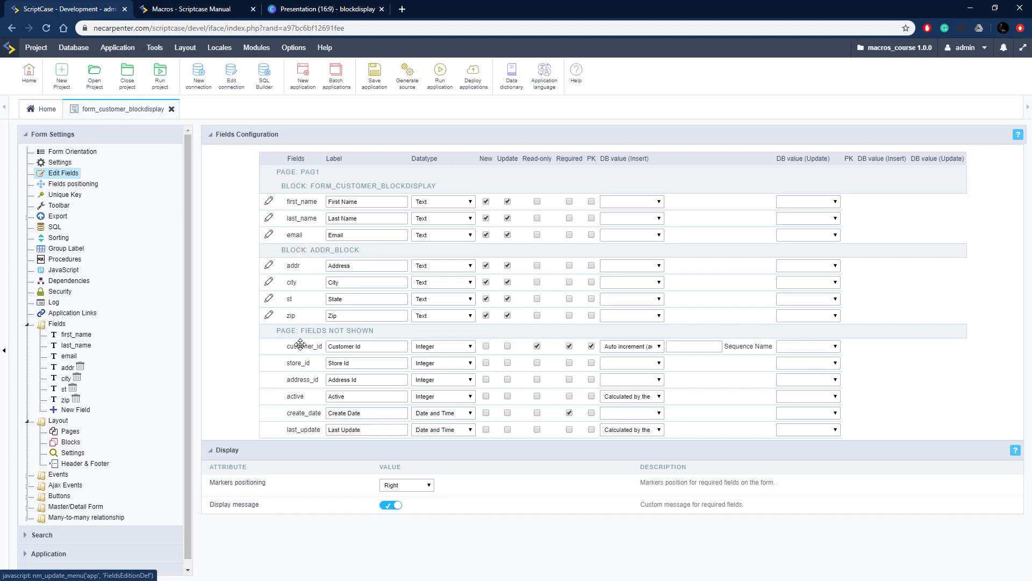
mouse_move(299, 284)
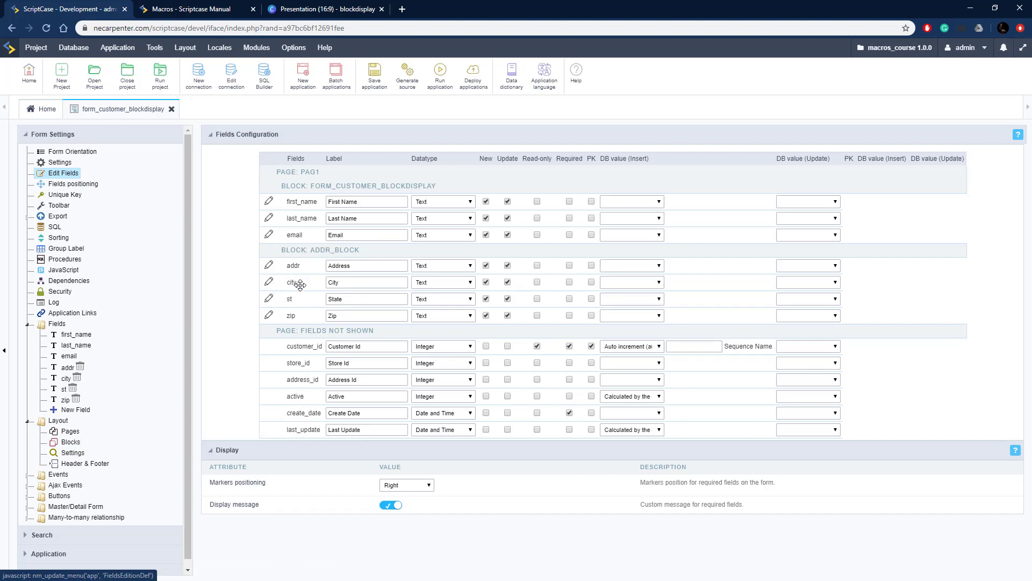
left_click(440, 71)
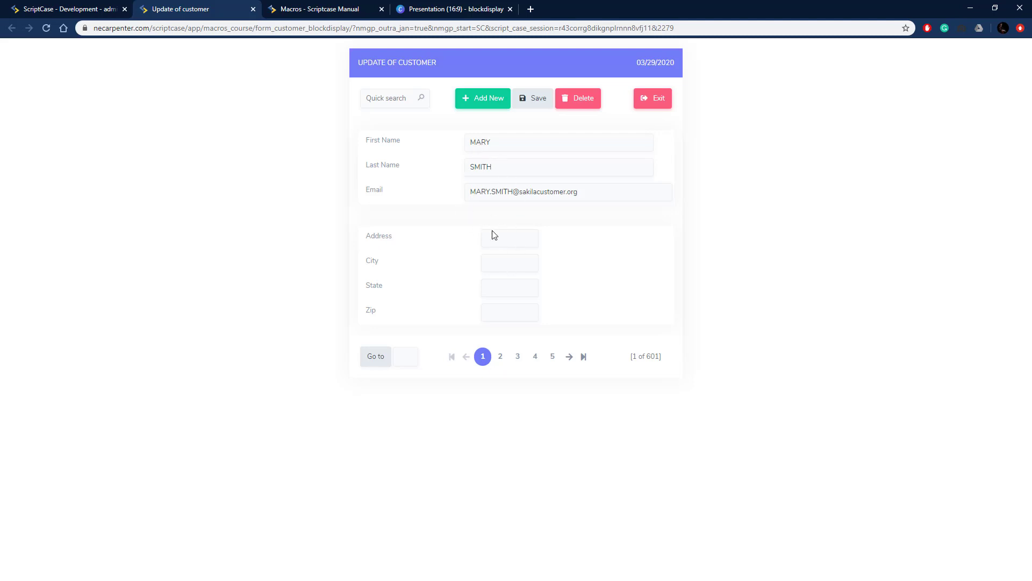
mouse_move(484, 257)
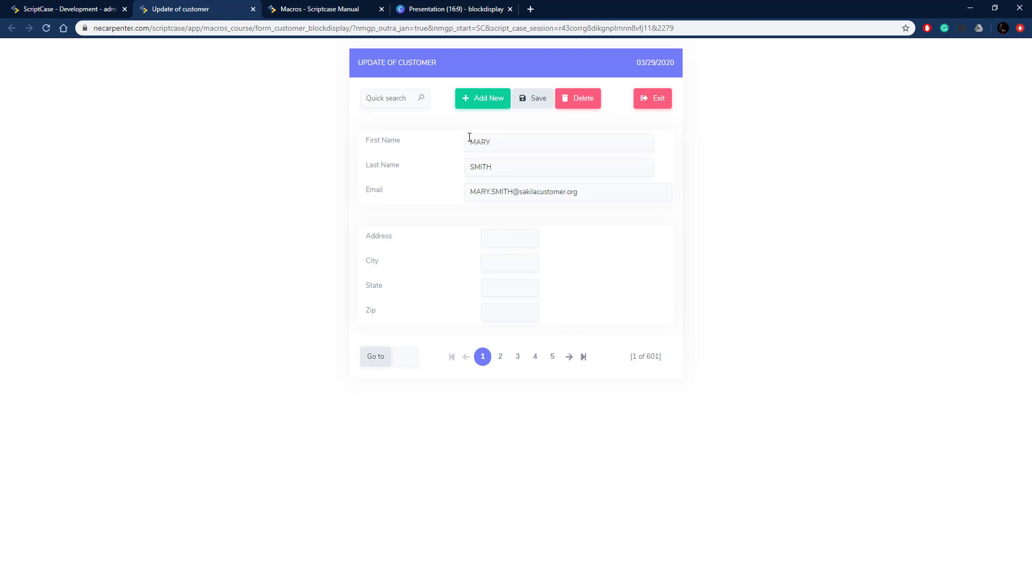
mouse_move(496, 235)
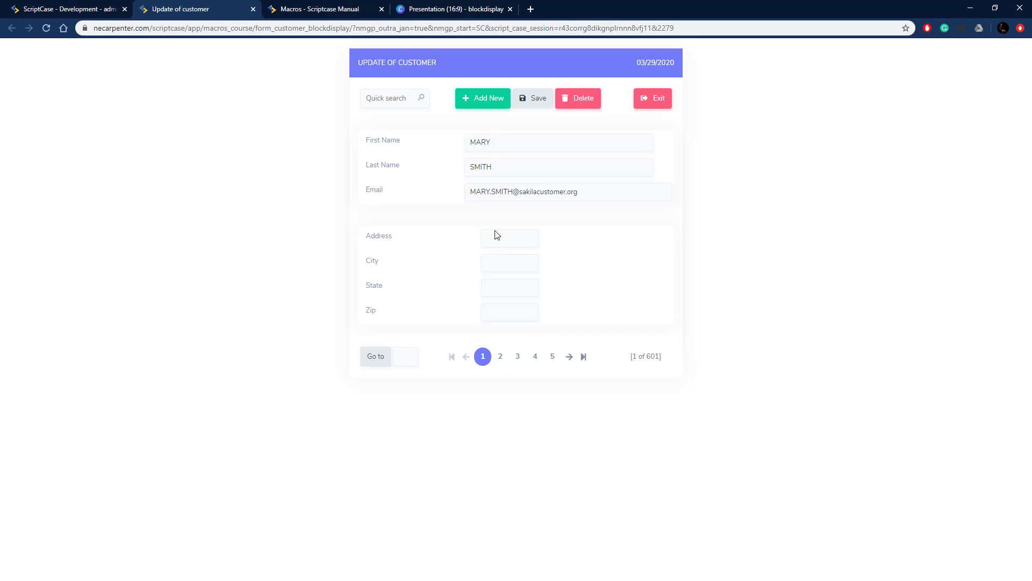
mouse_move(86, 9)
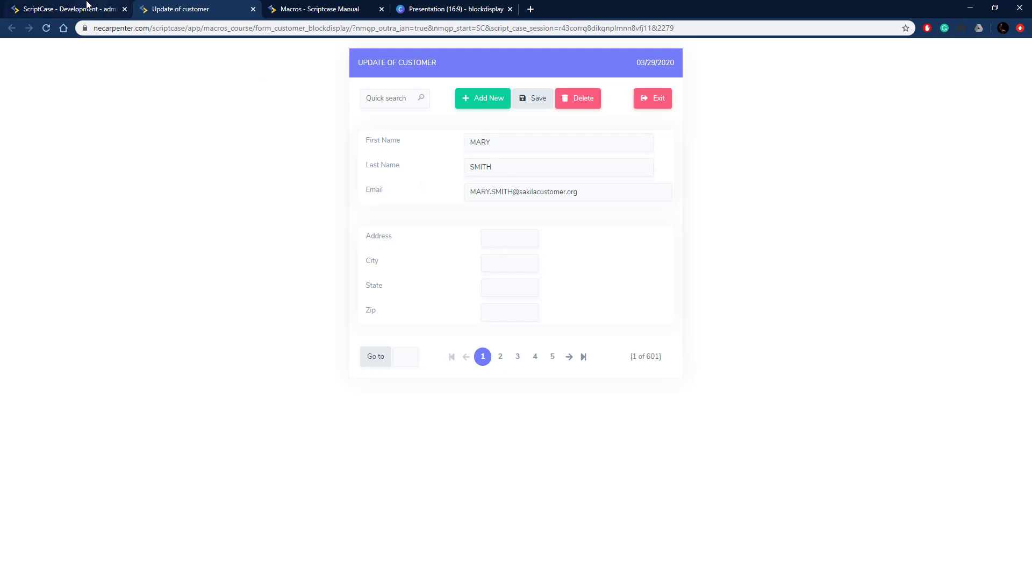
Review the first customer record with its separate address block, then return to development.
left_click(66, 9)
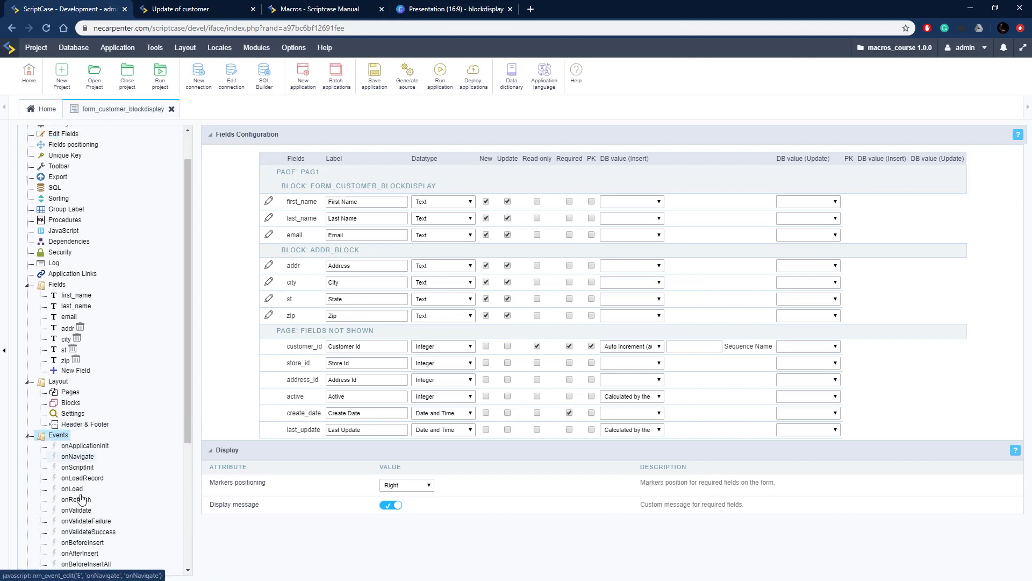
Start the onLoad code with an if condition checking empty({first_name}).
left_click(71, 489)
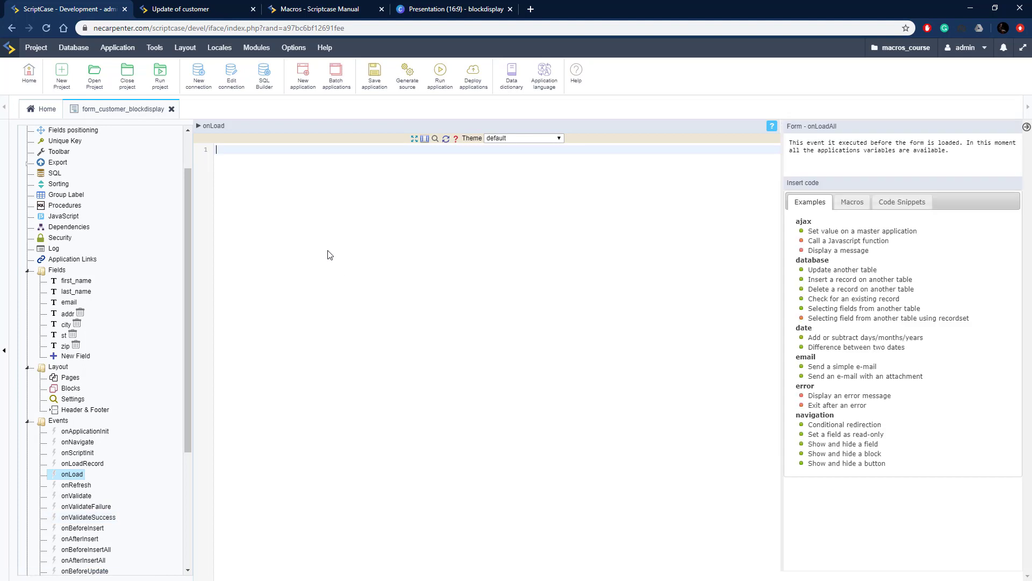
type("if()")
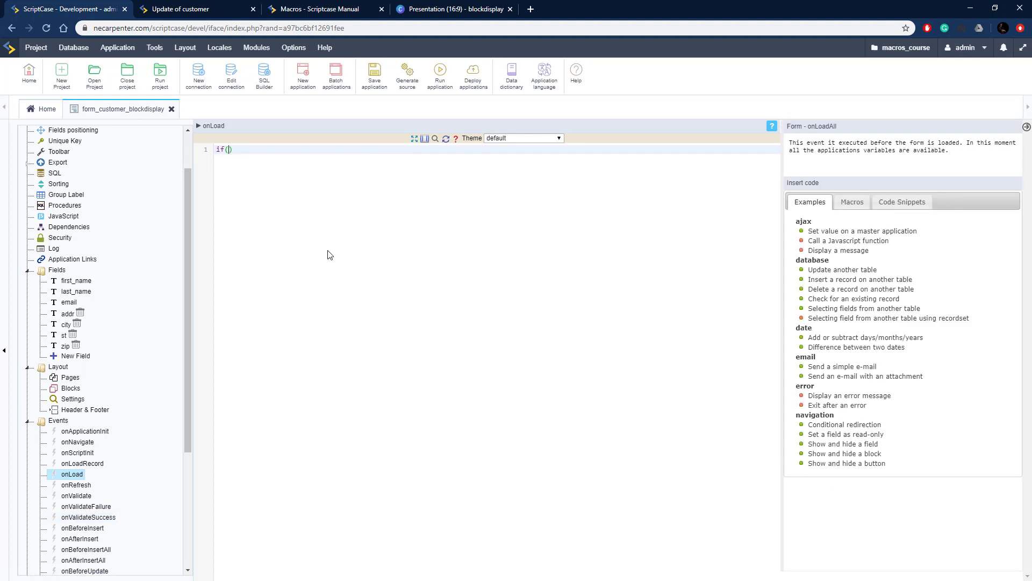
type("empty")
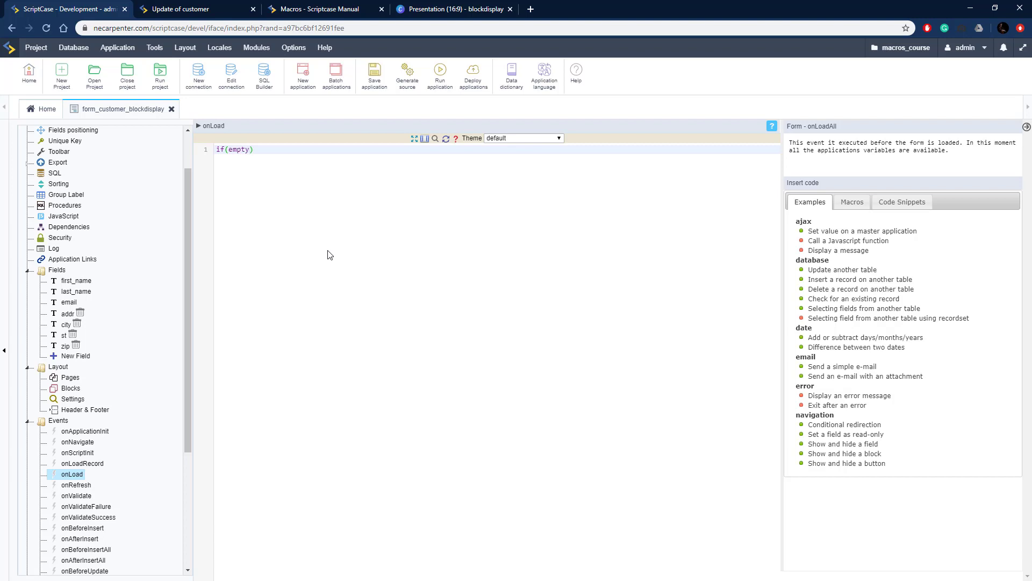
type("()")
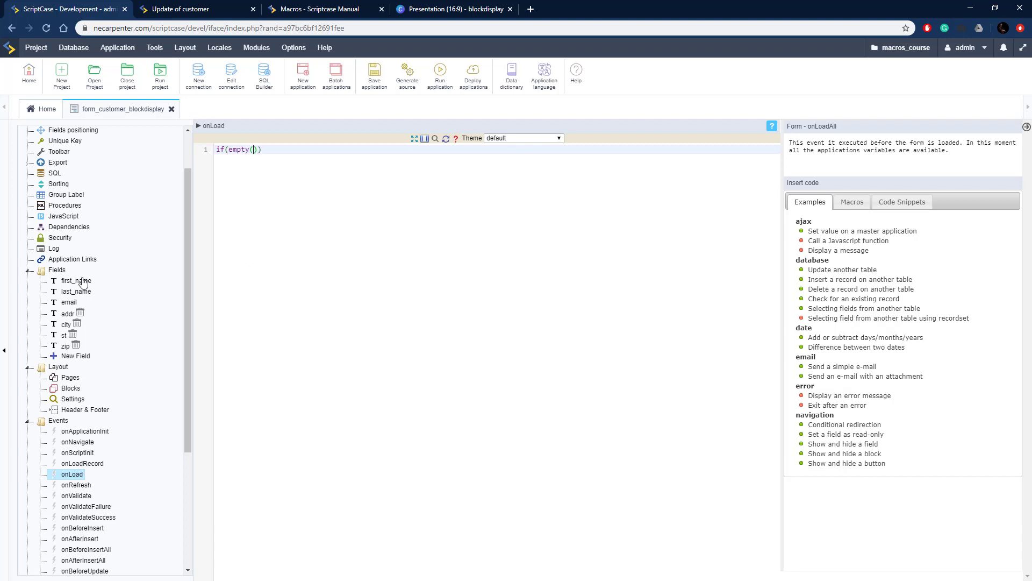
left_click(255, 149)
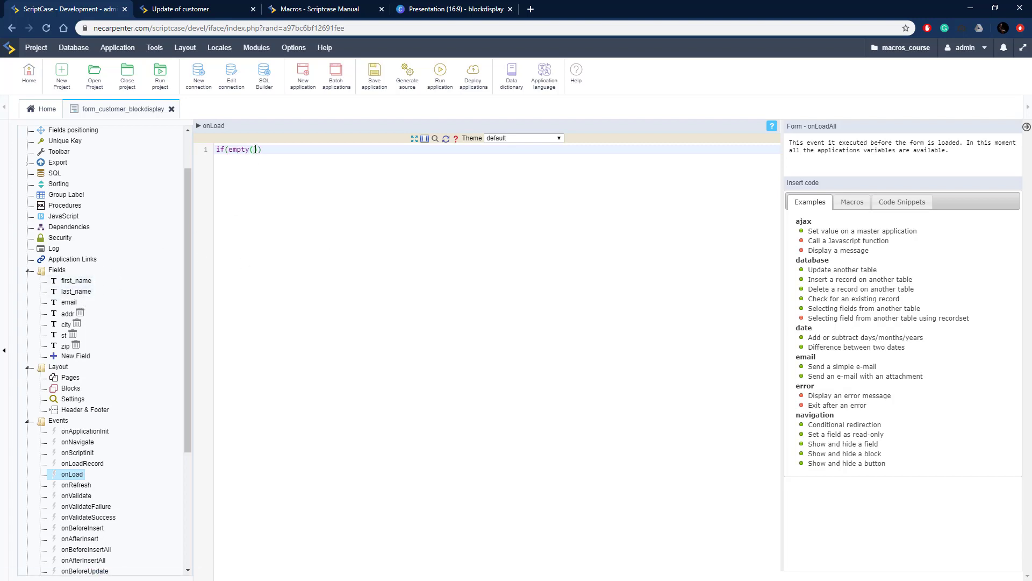
type("first_")
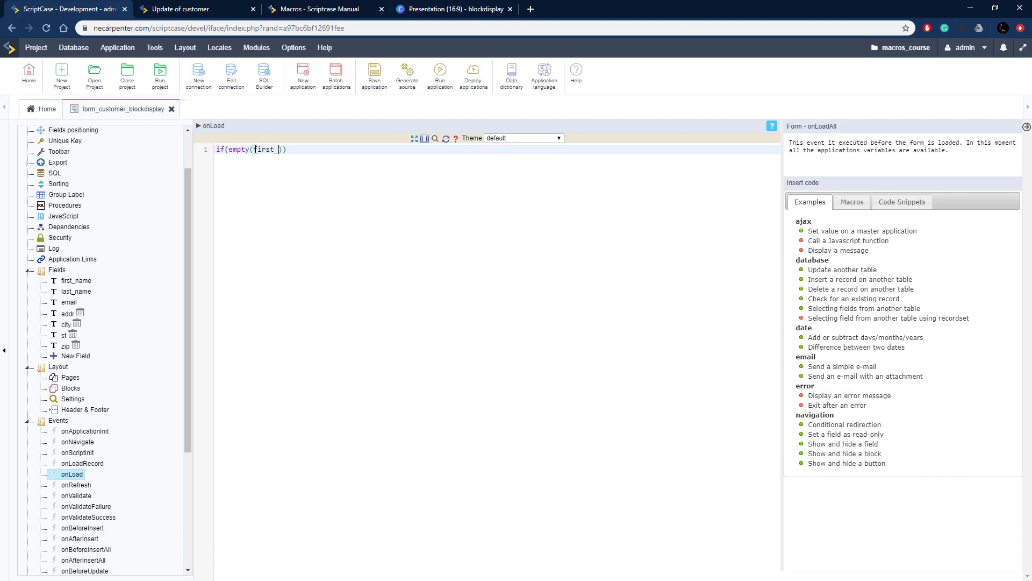
type("name")
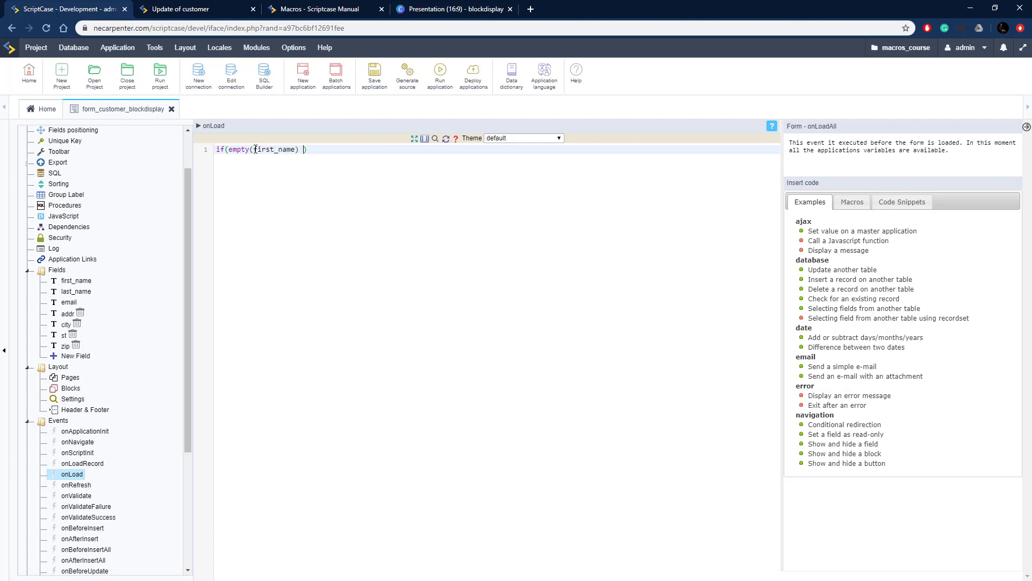
Add || empty({last_name}) and call sc_block_display(addr_block, off) inside the if.
type("|em")
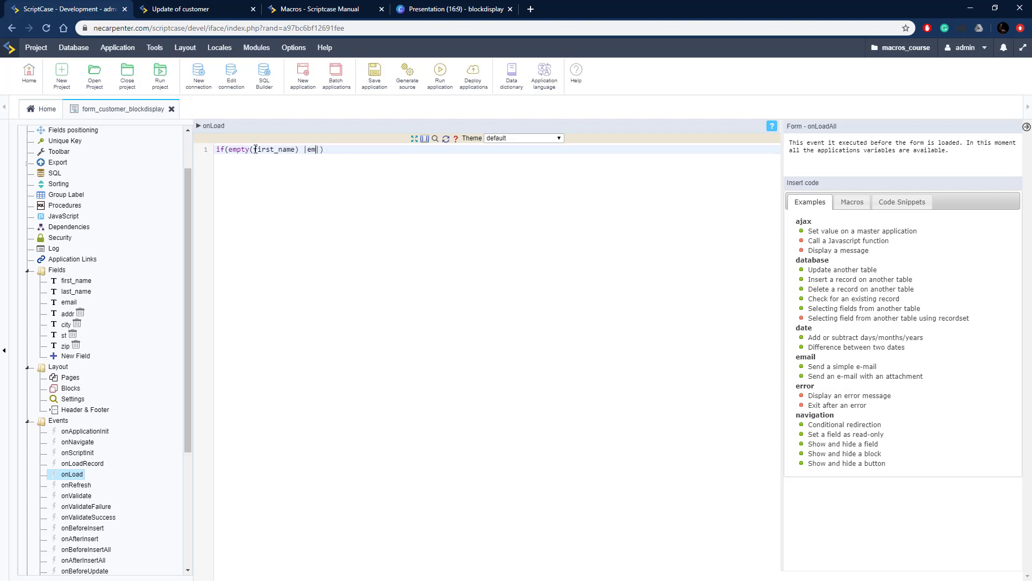
type("| empty(")
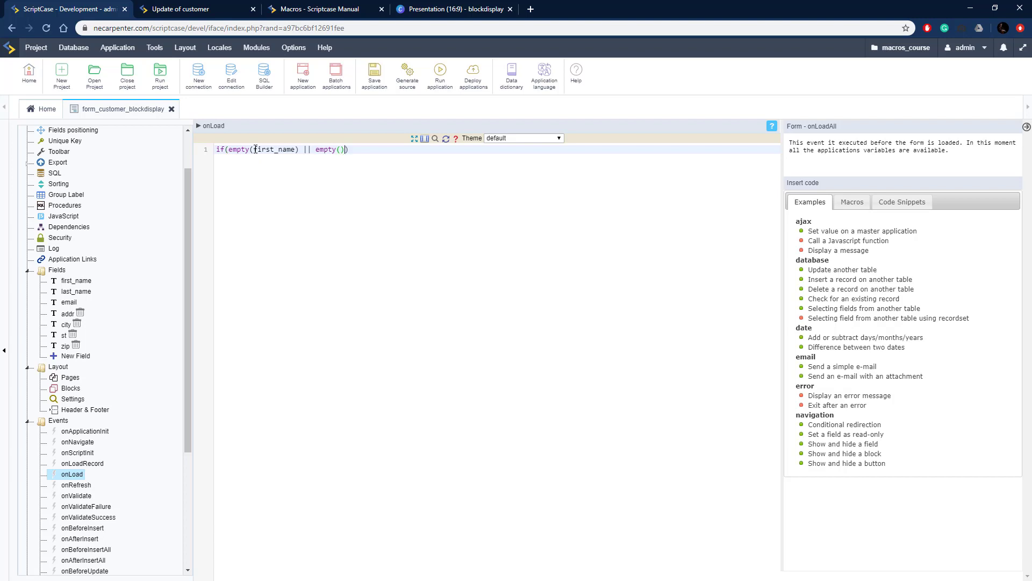
type("{}")
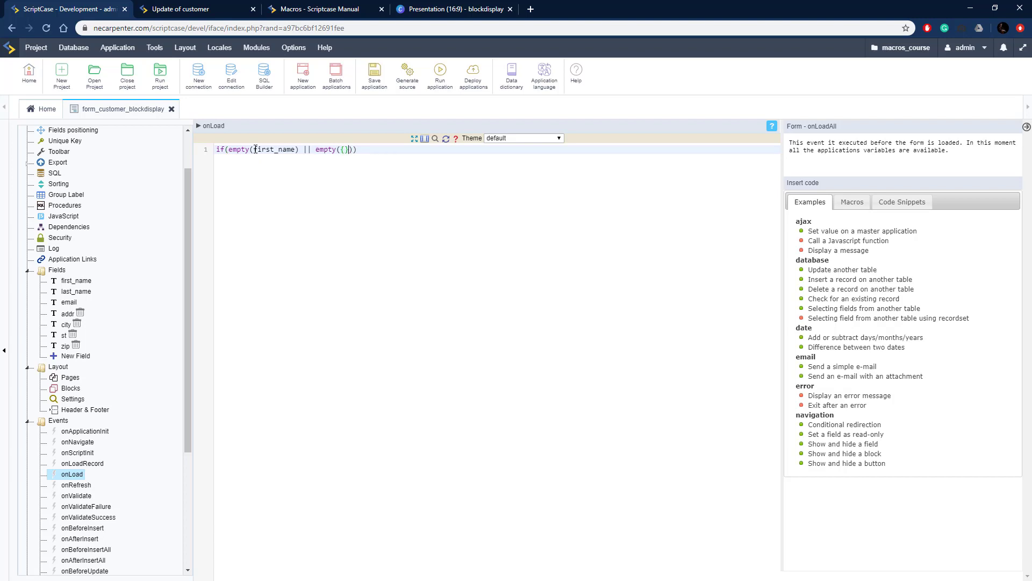
type("last_name")
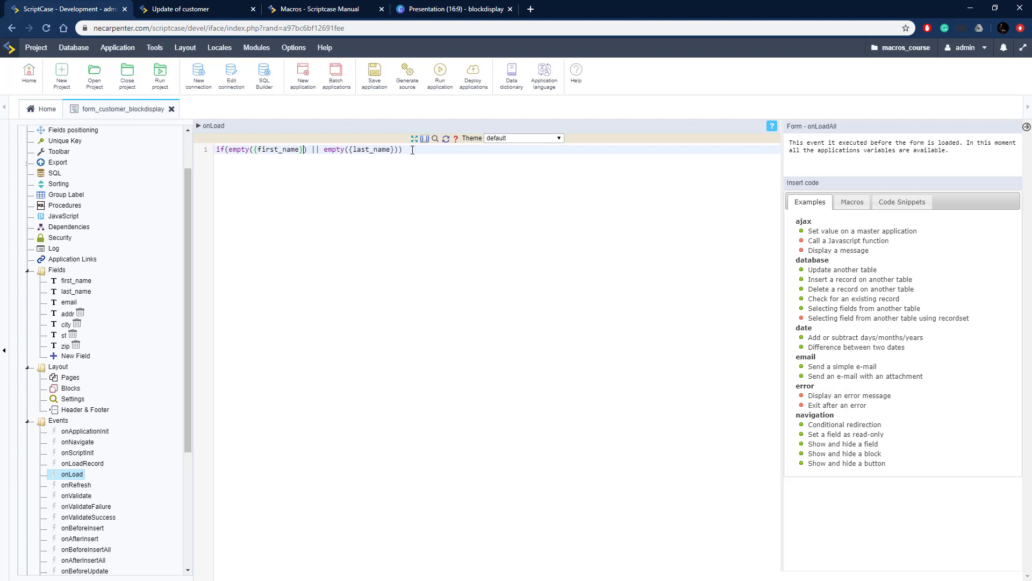
type("{}")
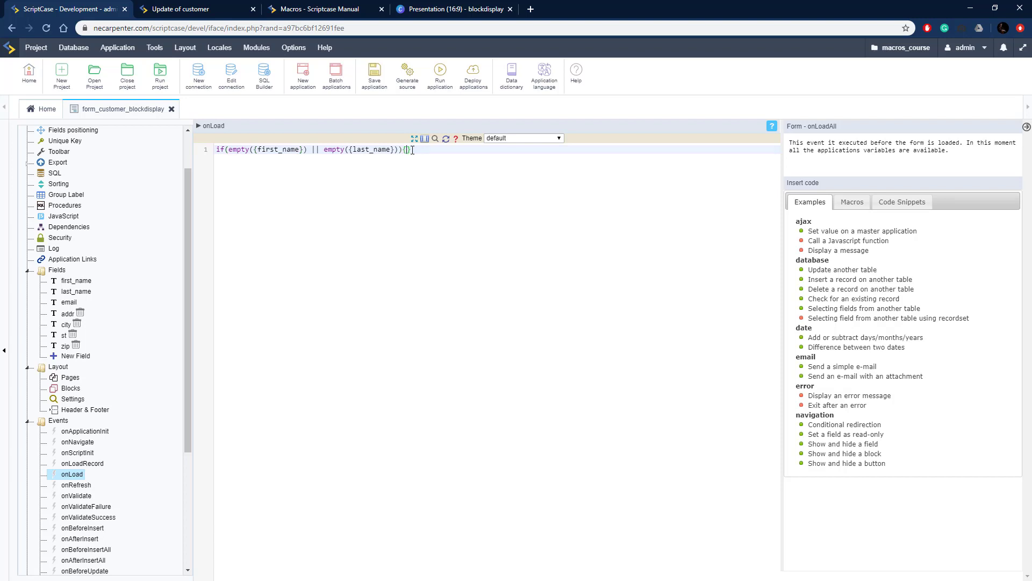
key("Enter")
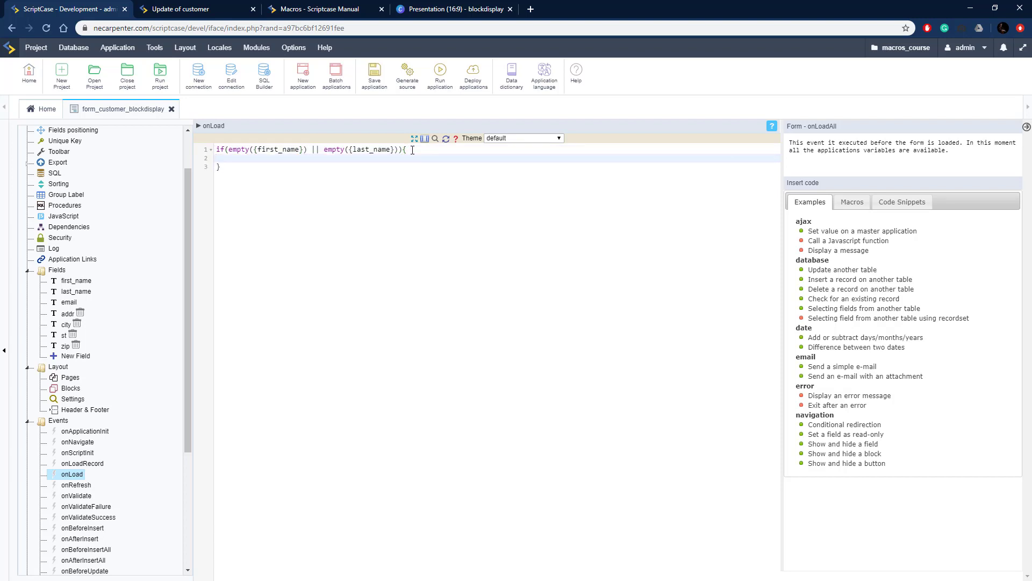
type("sc_block_display(company, off);")
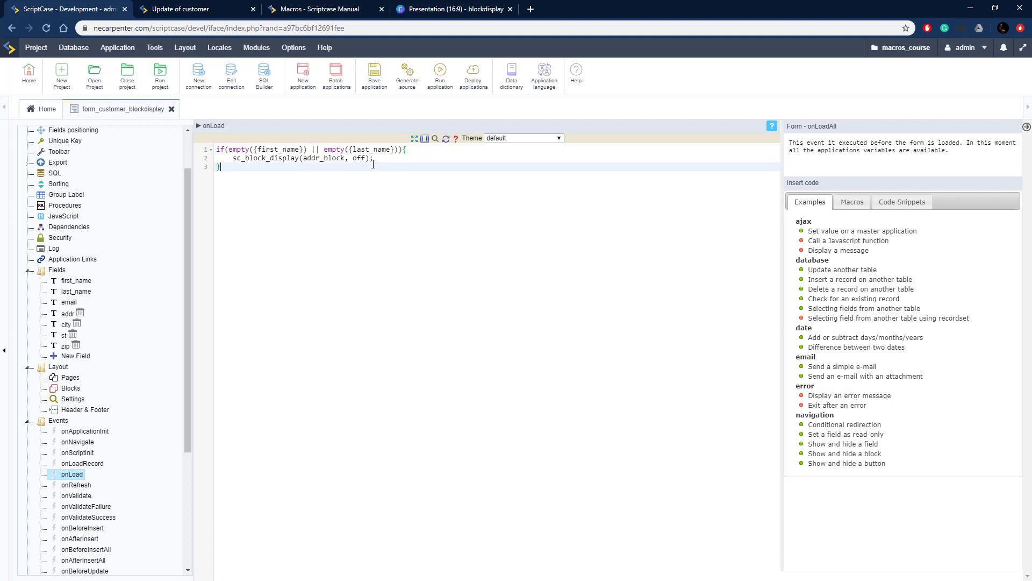
left_click(374, 73)
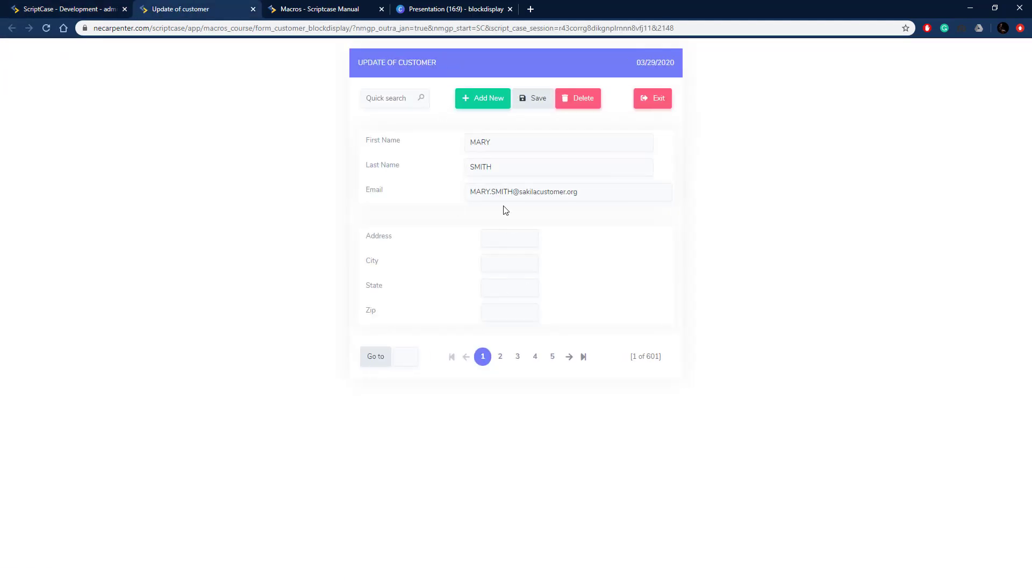
Add a new record, confirm only names and email appear, then return to development.
left_click(482, 98)
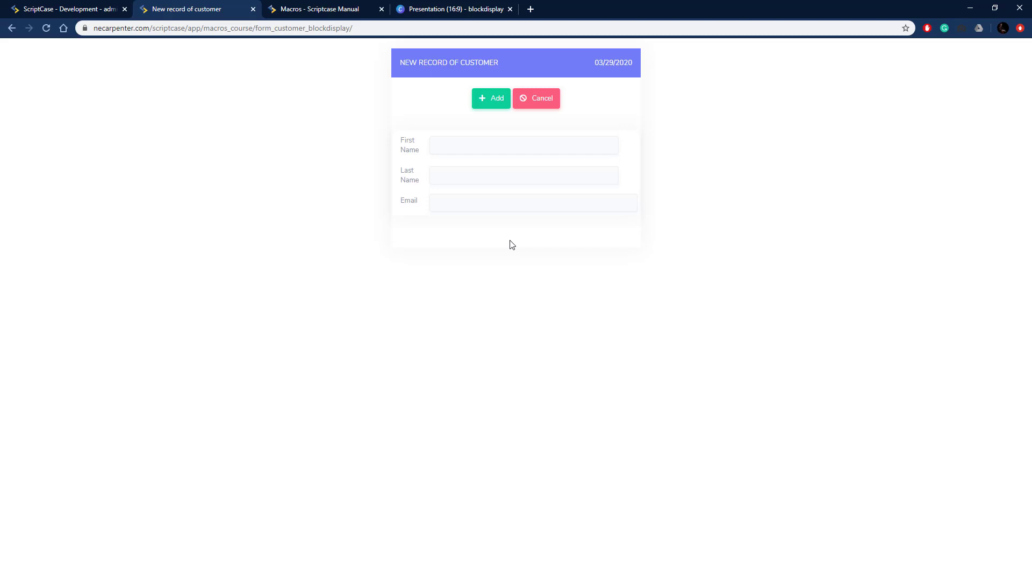
mouse_move(475, 223)
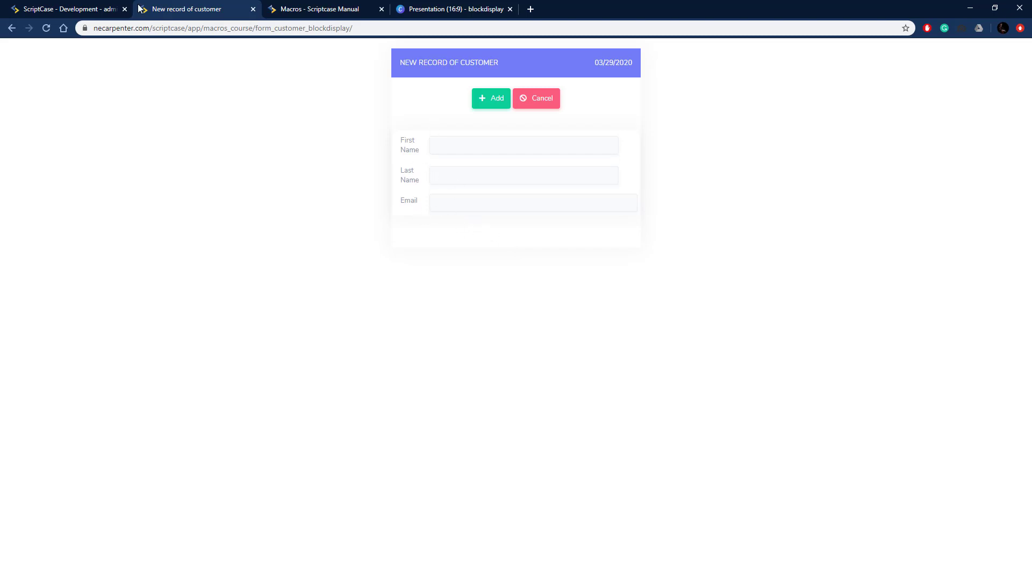
left_click(66, 8)
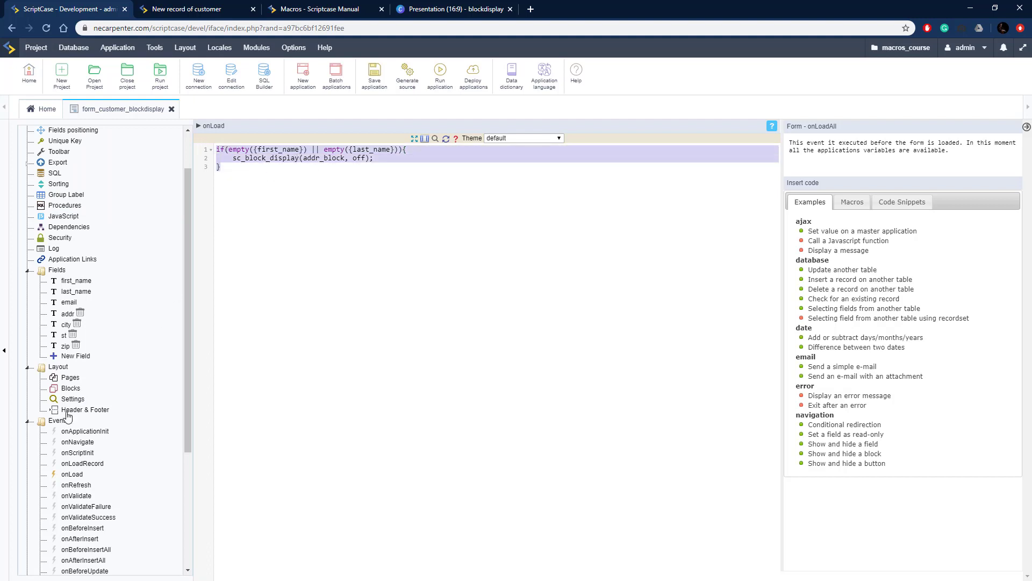
Create the last_name_onBlur Ajax event with first_name and last_name as parameters.
left_click(58, 420)
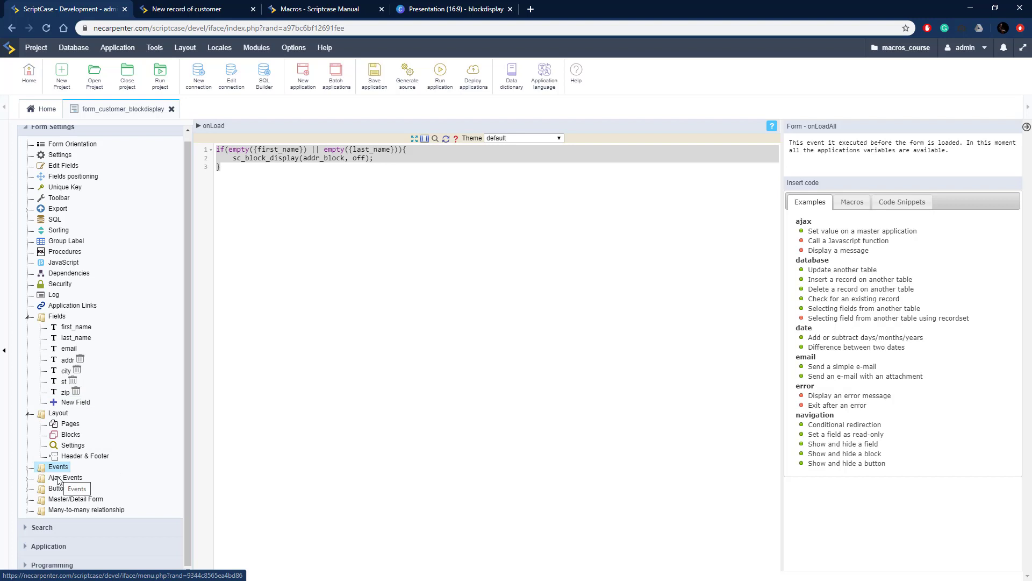
left_click(67, 477)
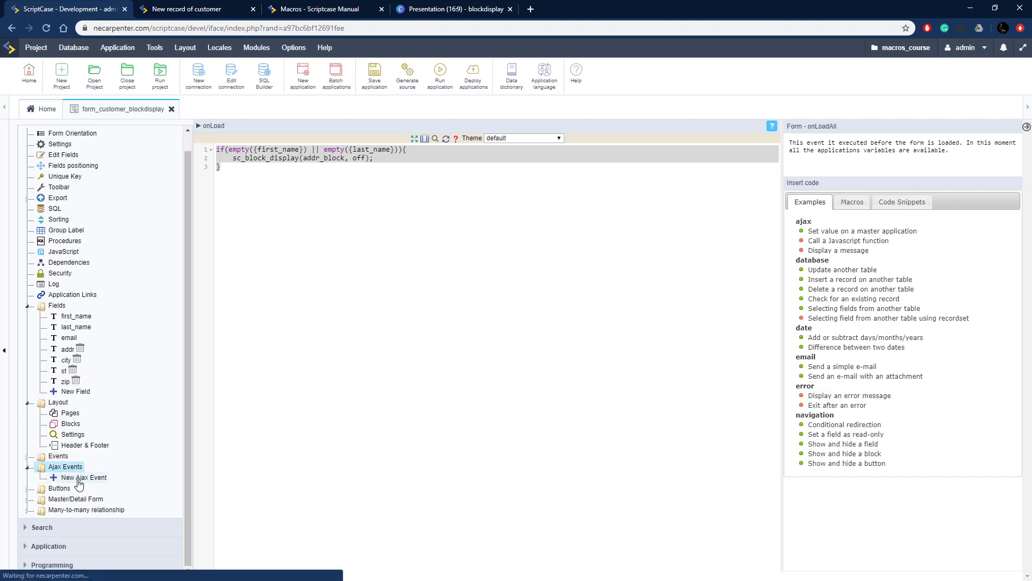
left_click(82, 477)
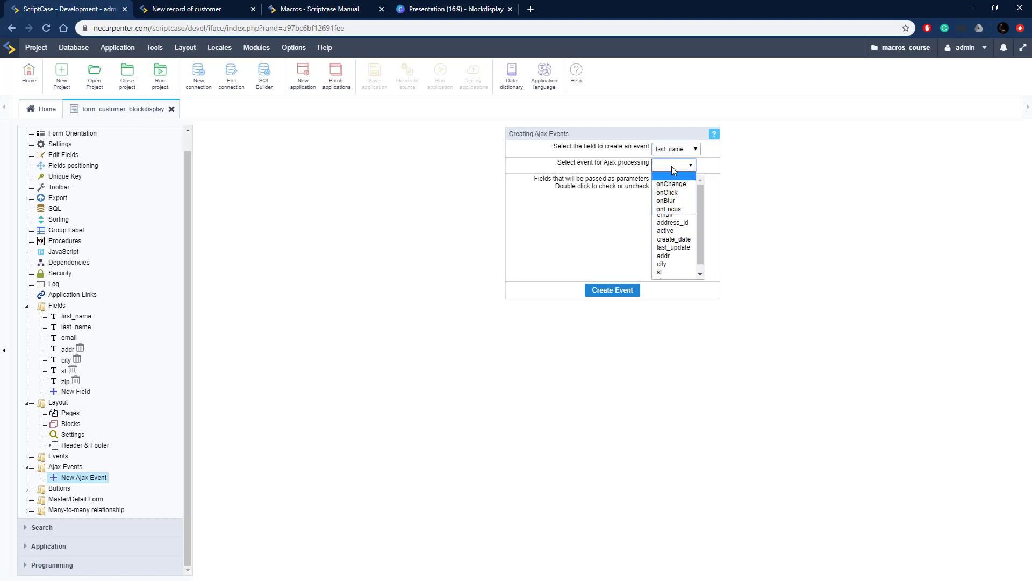
left_click(668, 209)
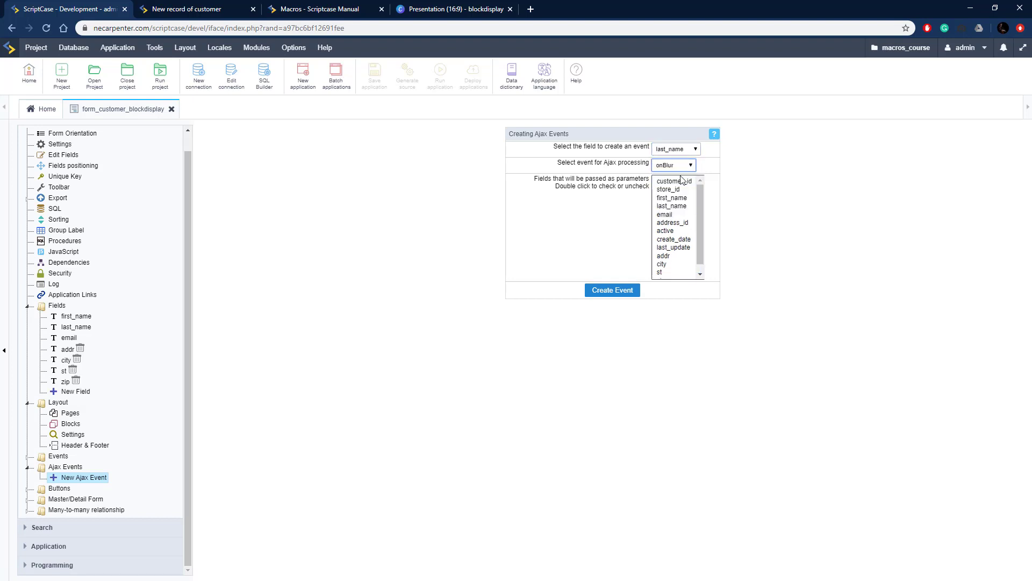
double_click(672, 198)
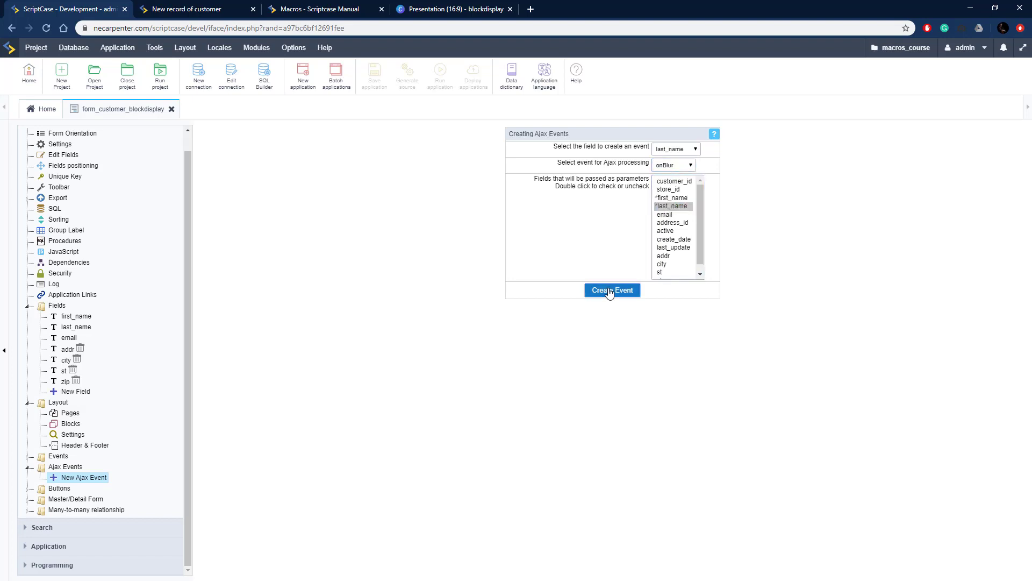
left_click(611, 290)
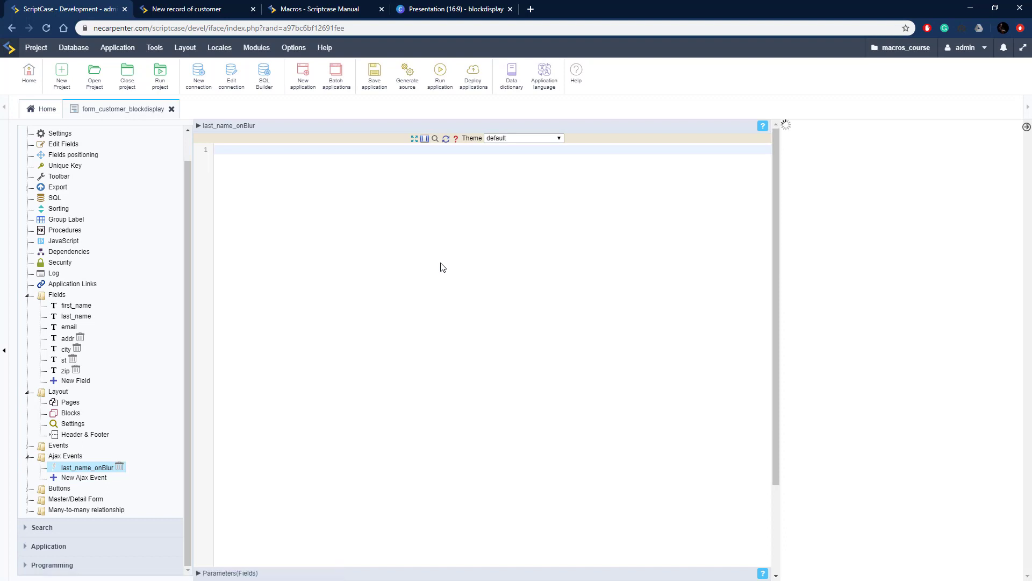
Edit last_name_onBlur to use !empty, && and sc_block_display(addr_block, on).
left_click(88, 467)
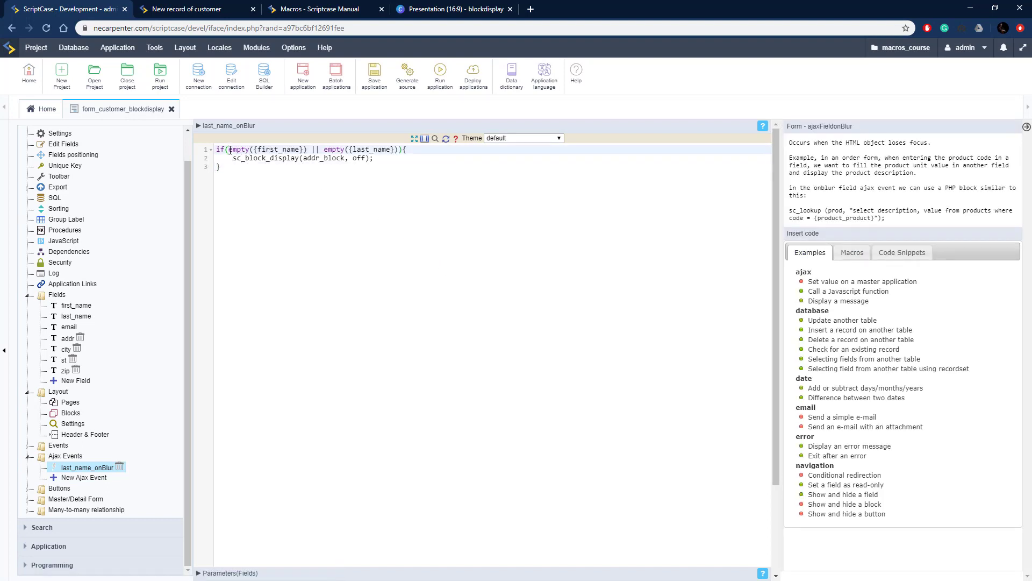
type("!")
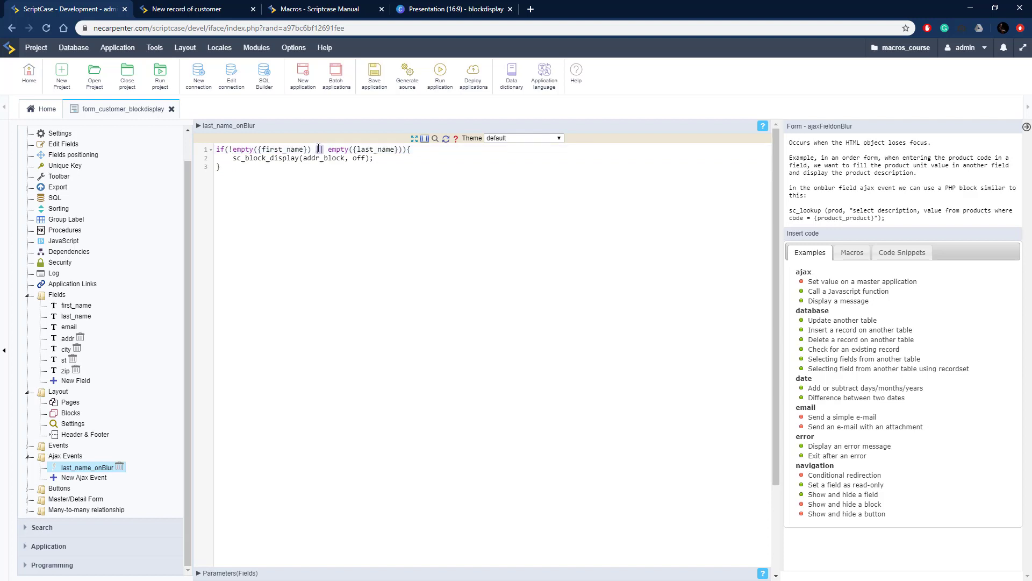
type("&&")
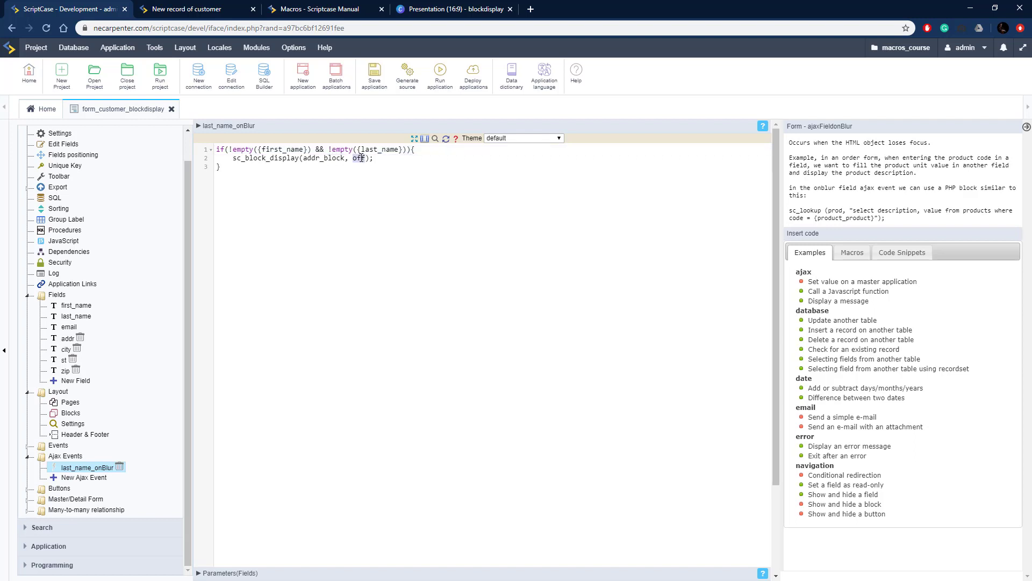
type("on")
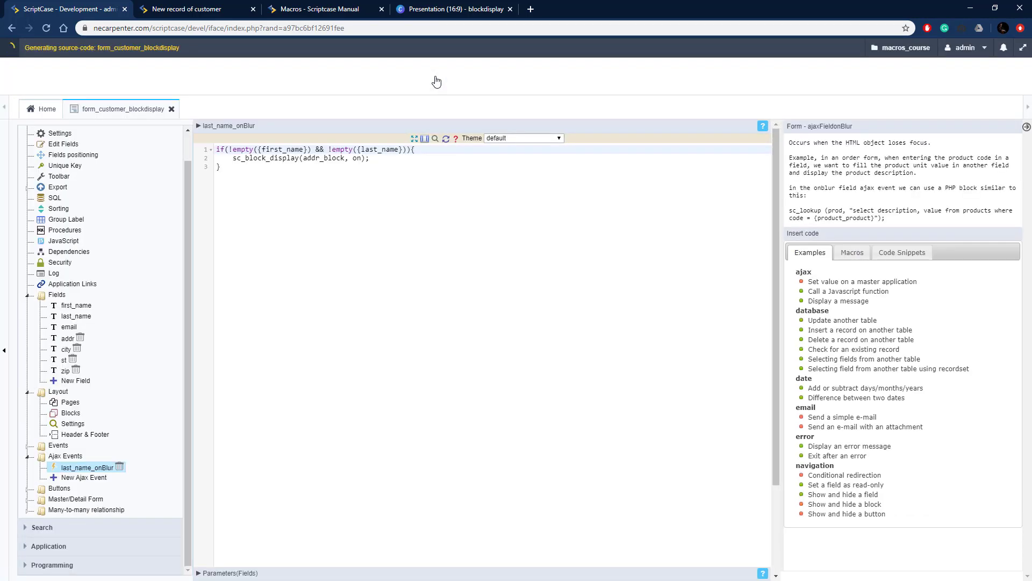
Run the form, add a new record, and enter John Smith as first and last name.
left_click(197, 8)
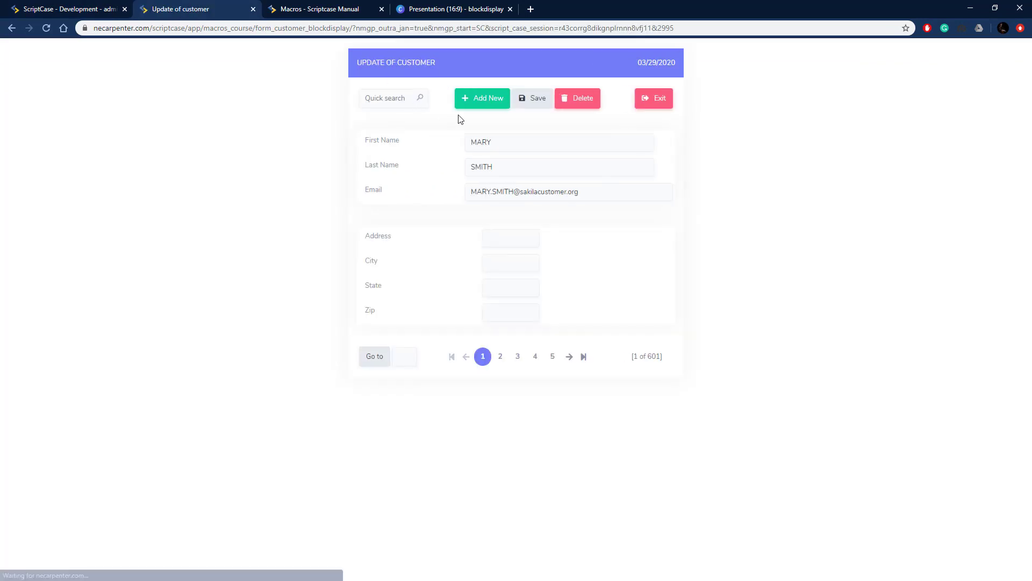
left_click(481, 98)
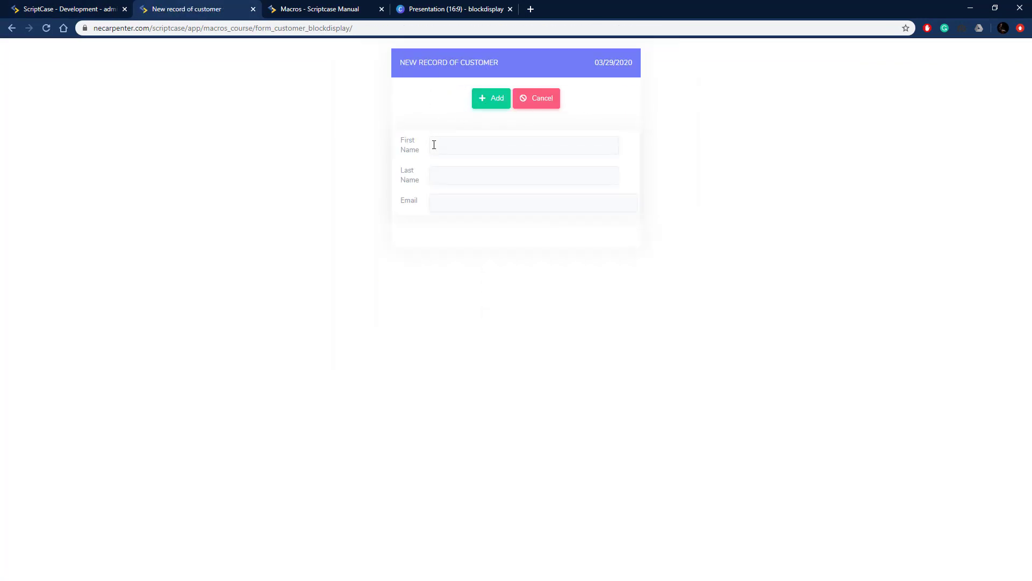
left_click(523, 145)
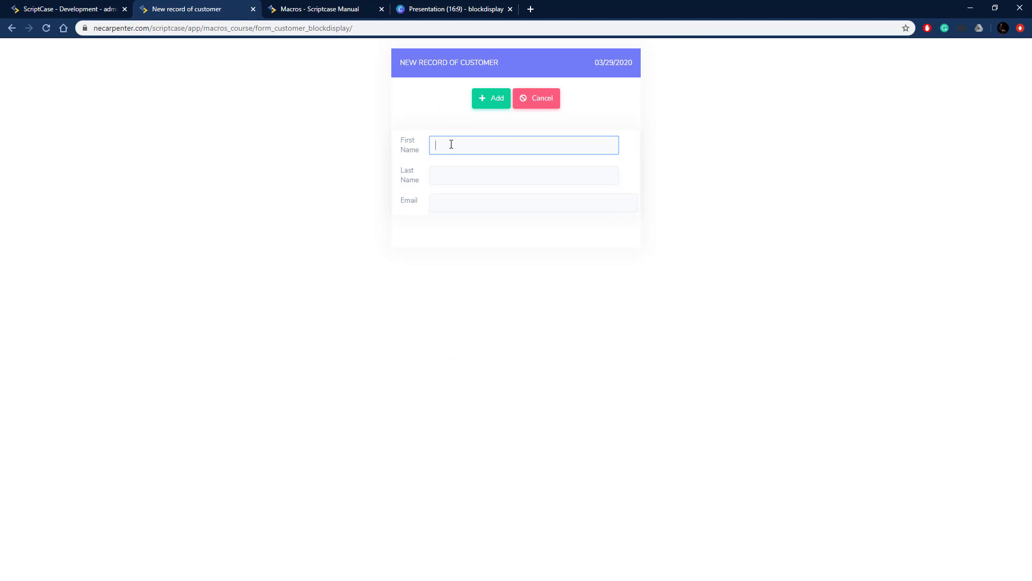
type("S")
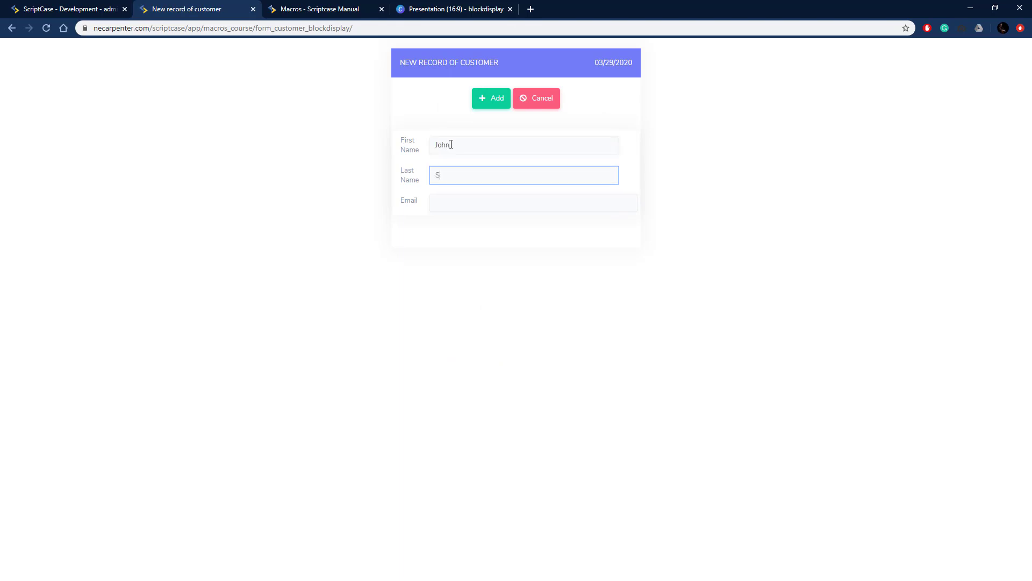
type("mith")
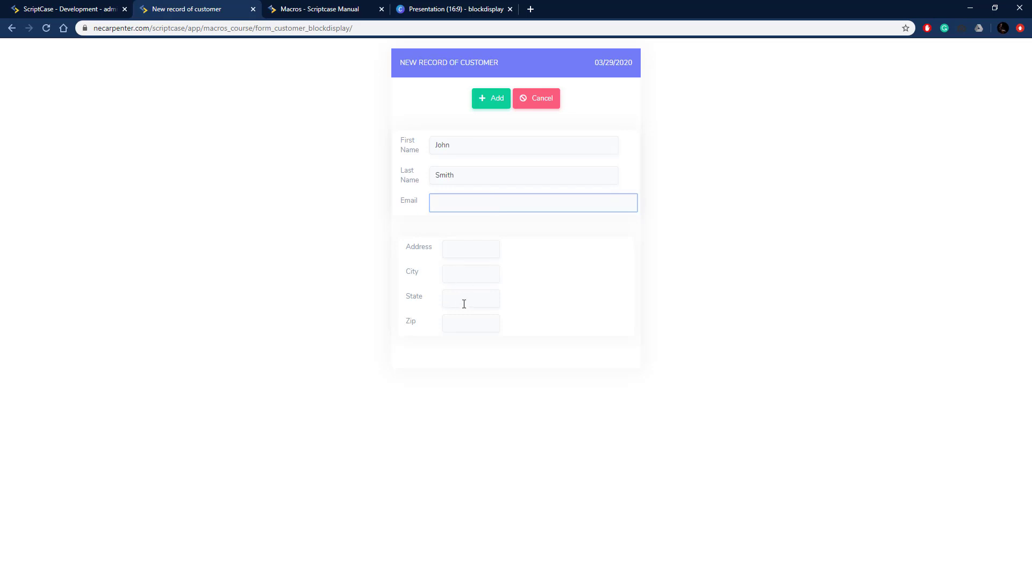
mouse_move(450, 223)
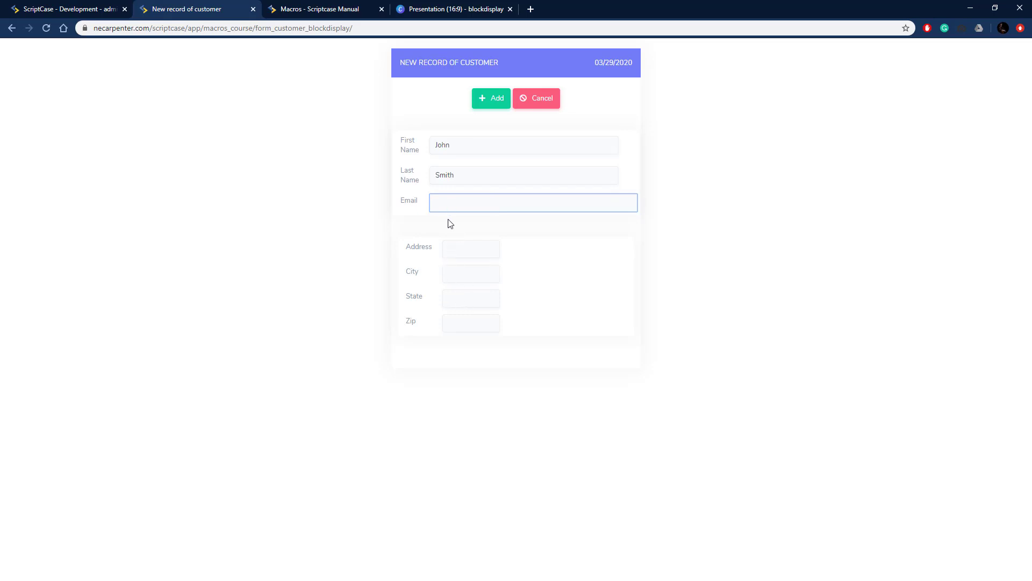